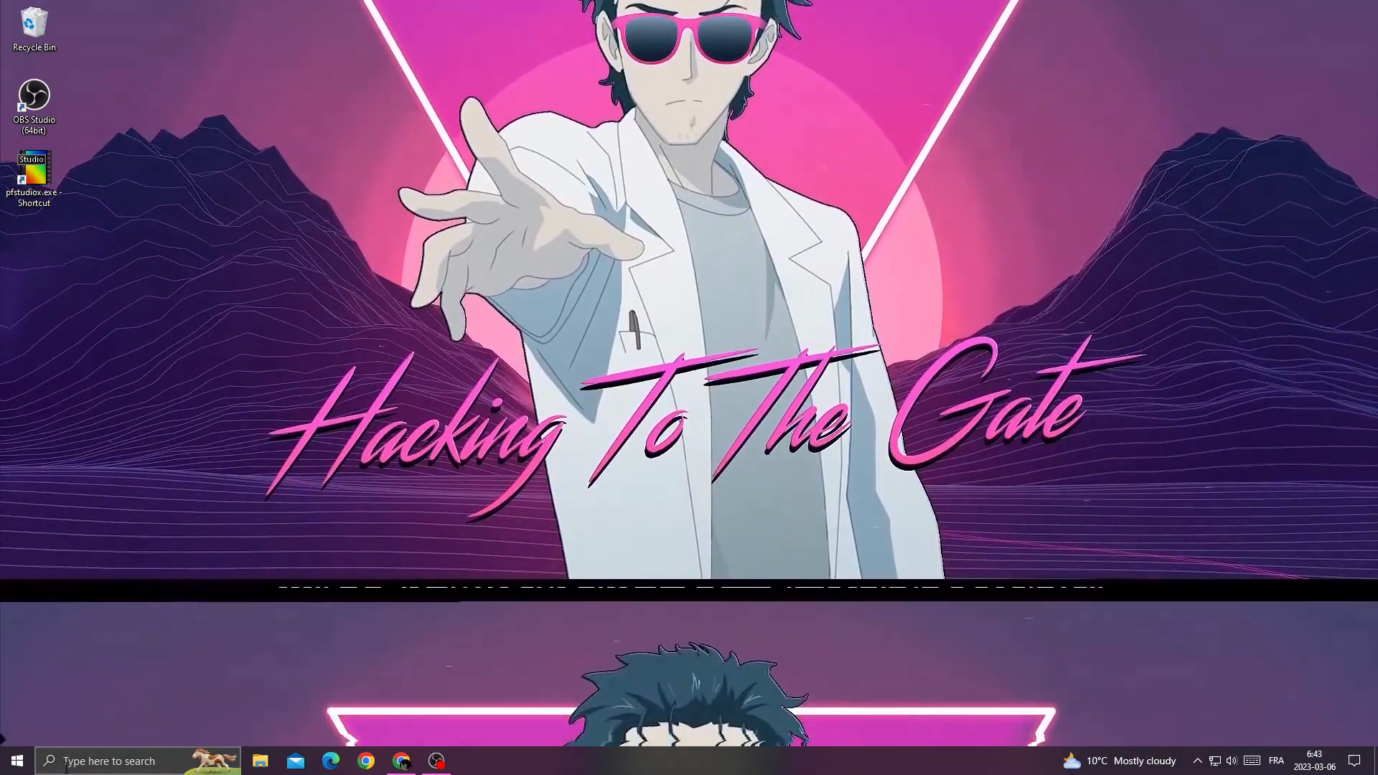
Search the taskbar for 'view advanced system settings', replacing an earlier 'background apps' query.
text(background apps)
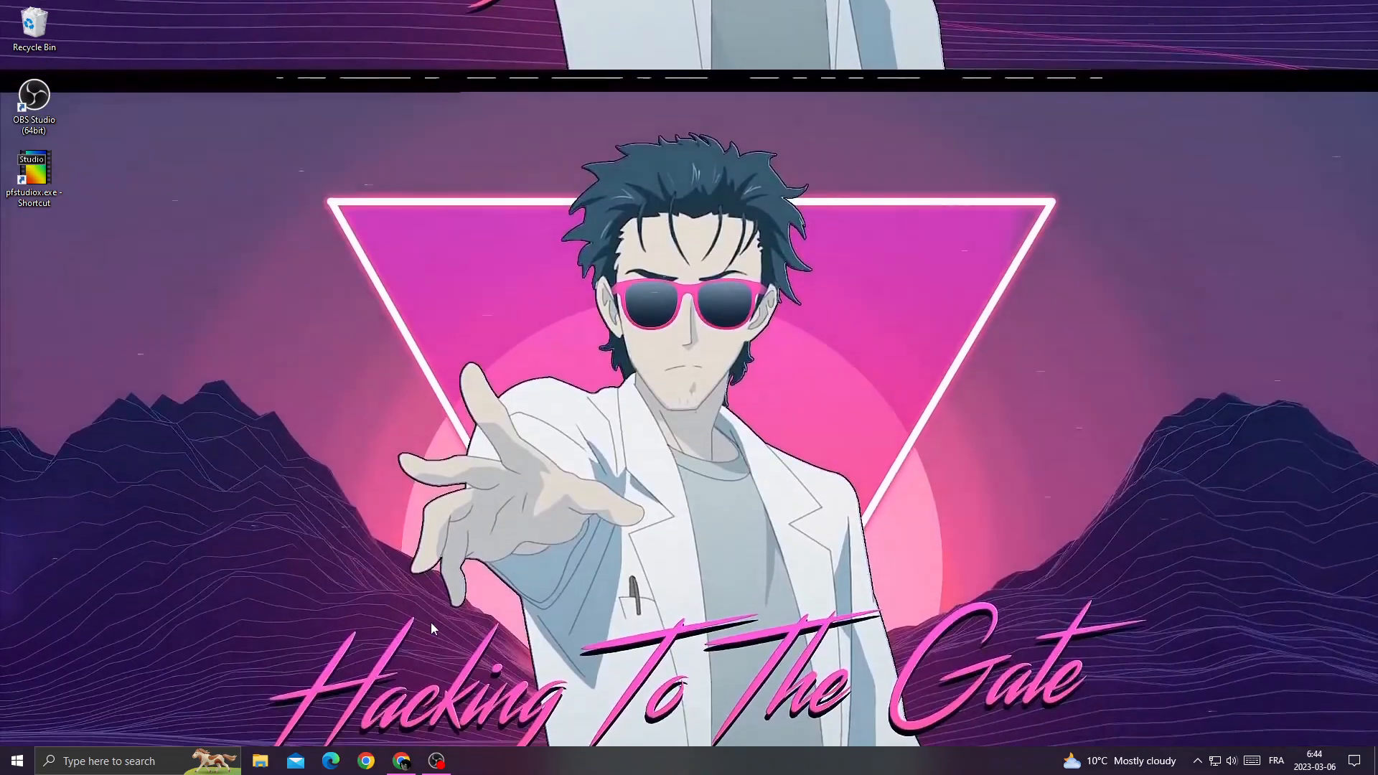
text(viw)
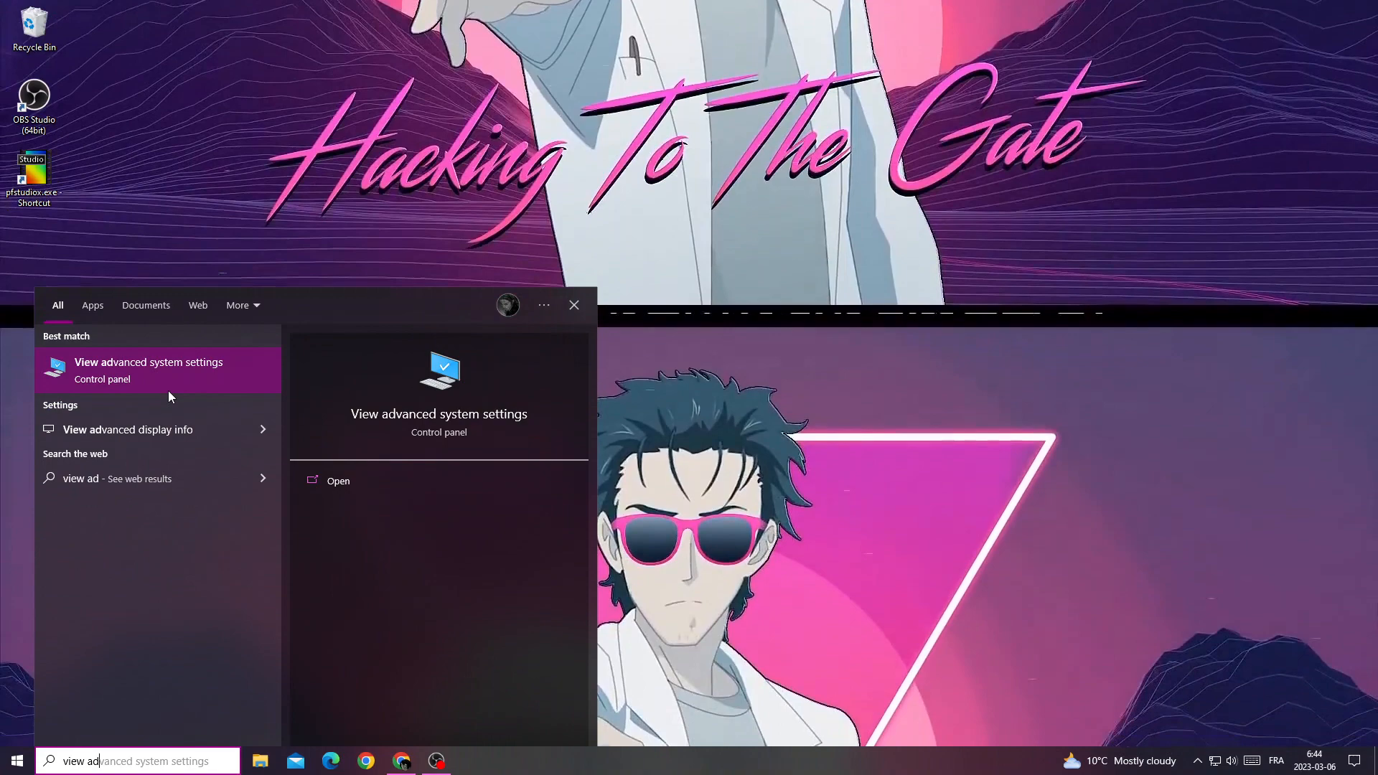
Apply best-performance visual effects, keeping icon thumbnails, window contents while dragging, and smooth font edges.
click(148, 362)
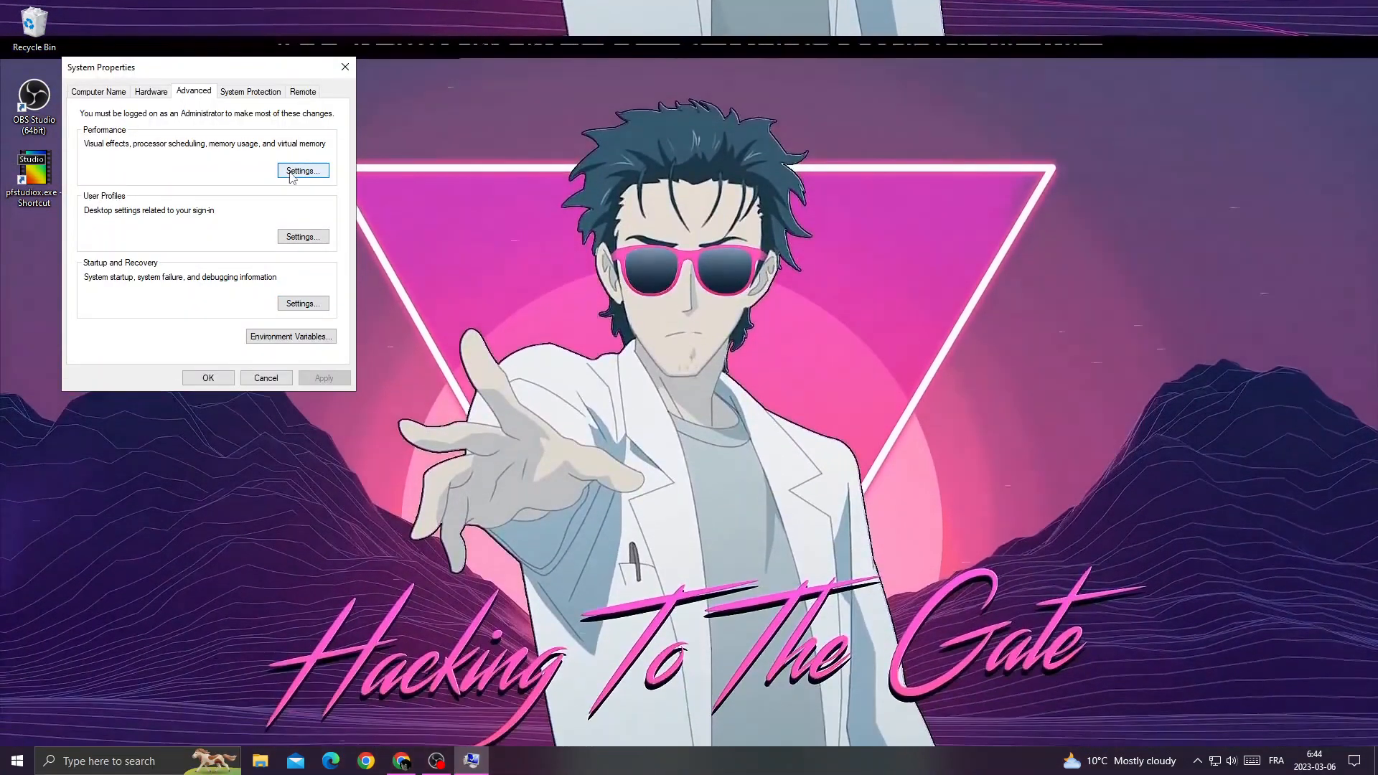
click(302, 170)
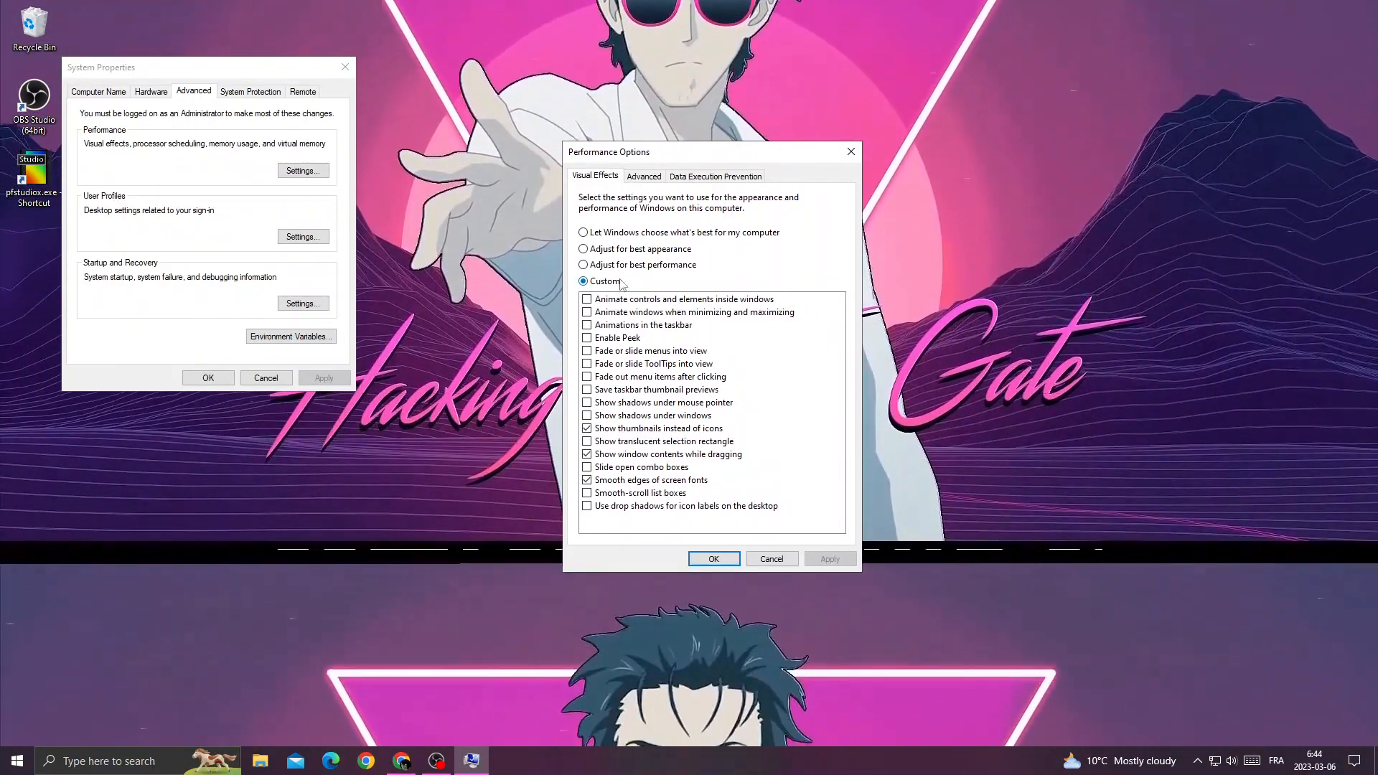
click(583, 264)
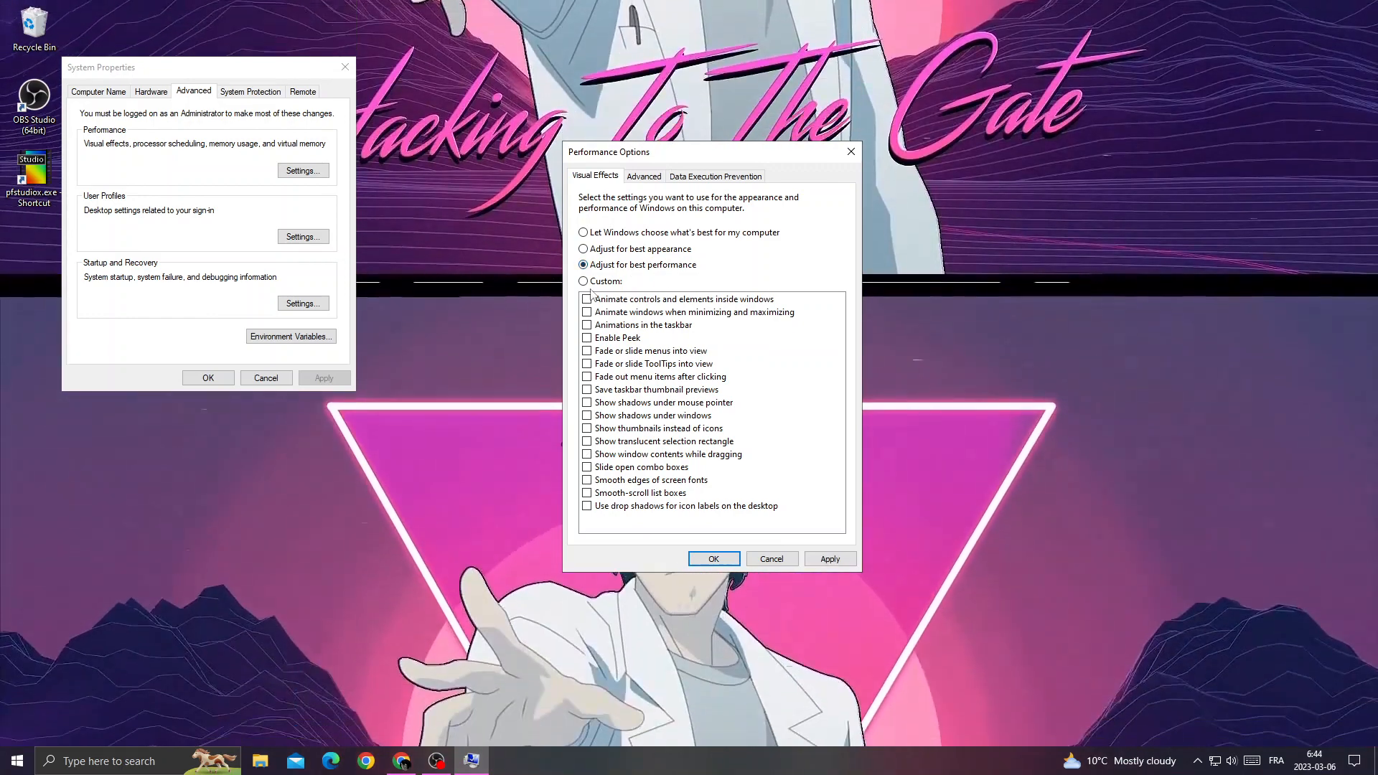
click(586, 479)
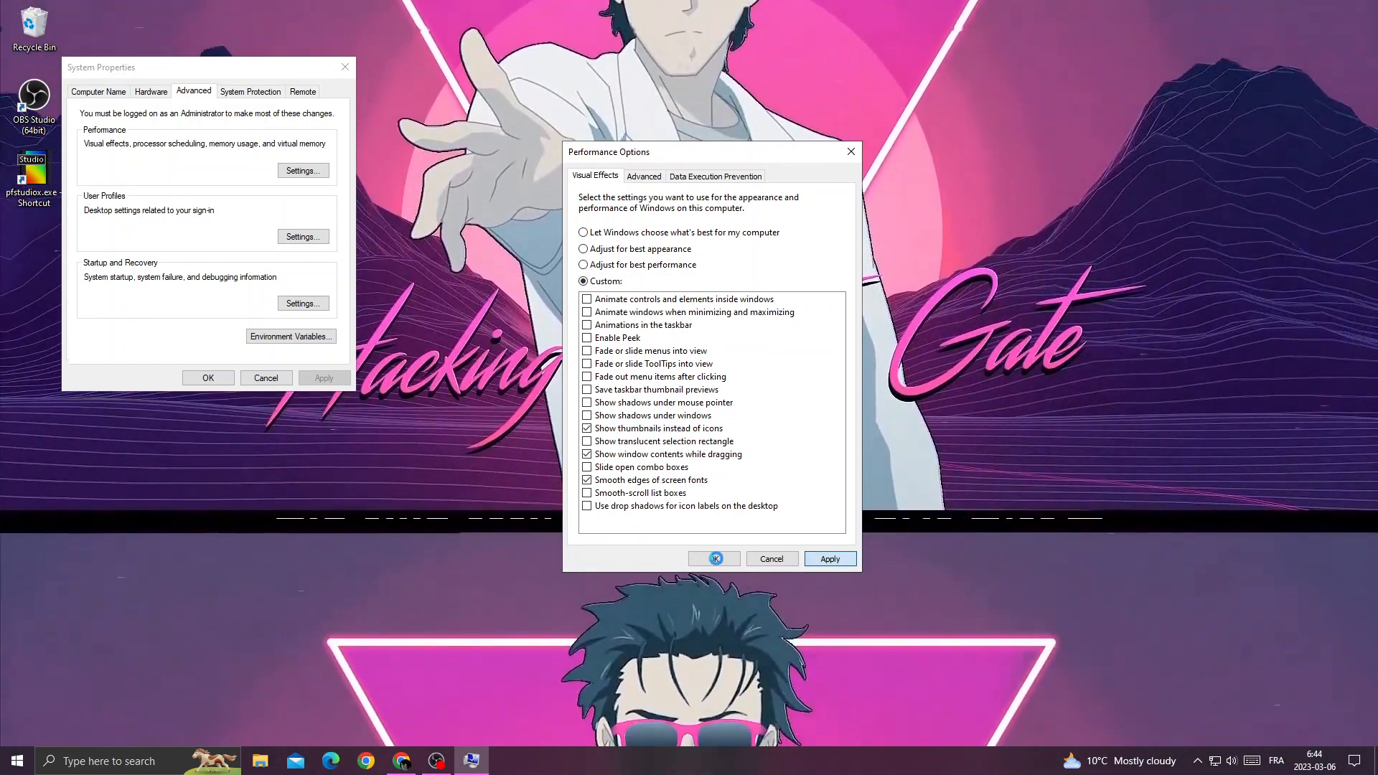
click(714, 558)
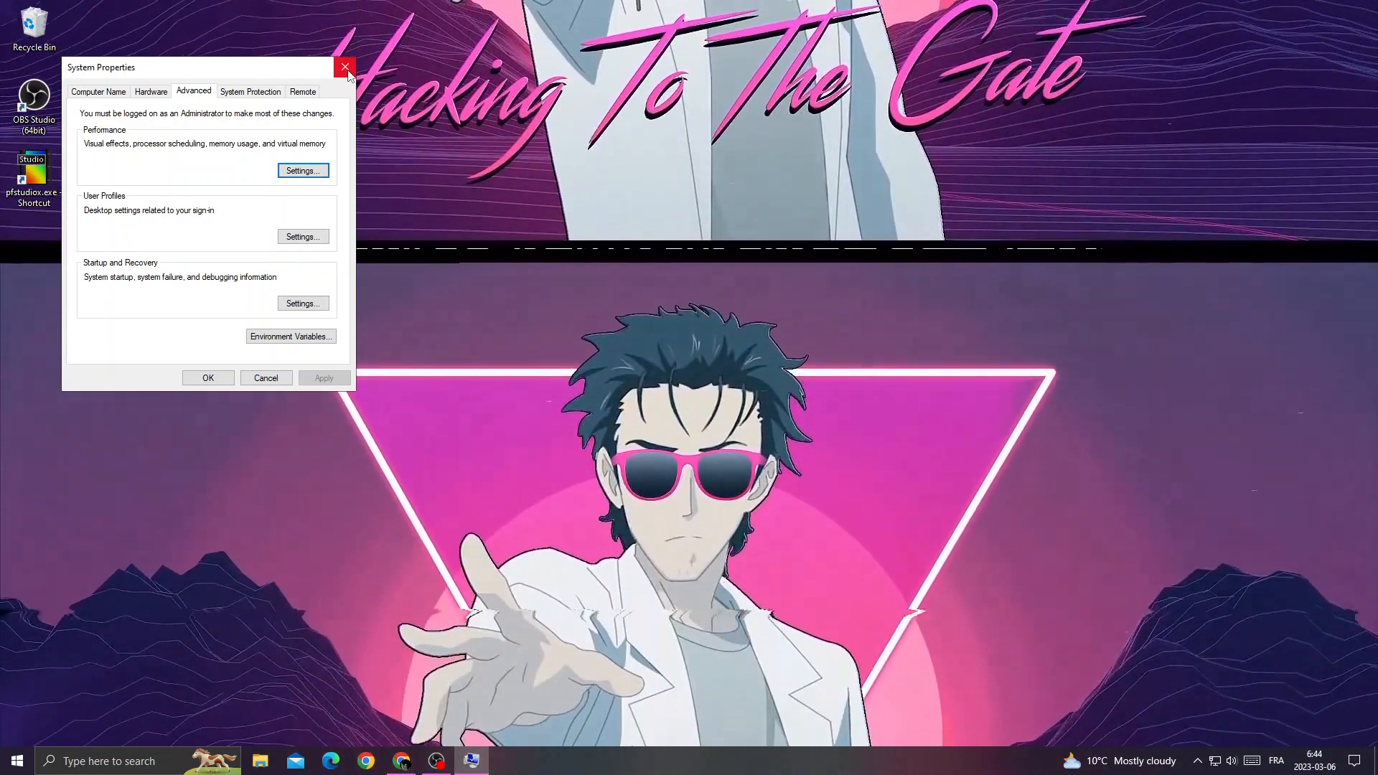
Close System Properties and open Game Mode settings via a 'game mode' search.
click(342, 66)
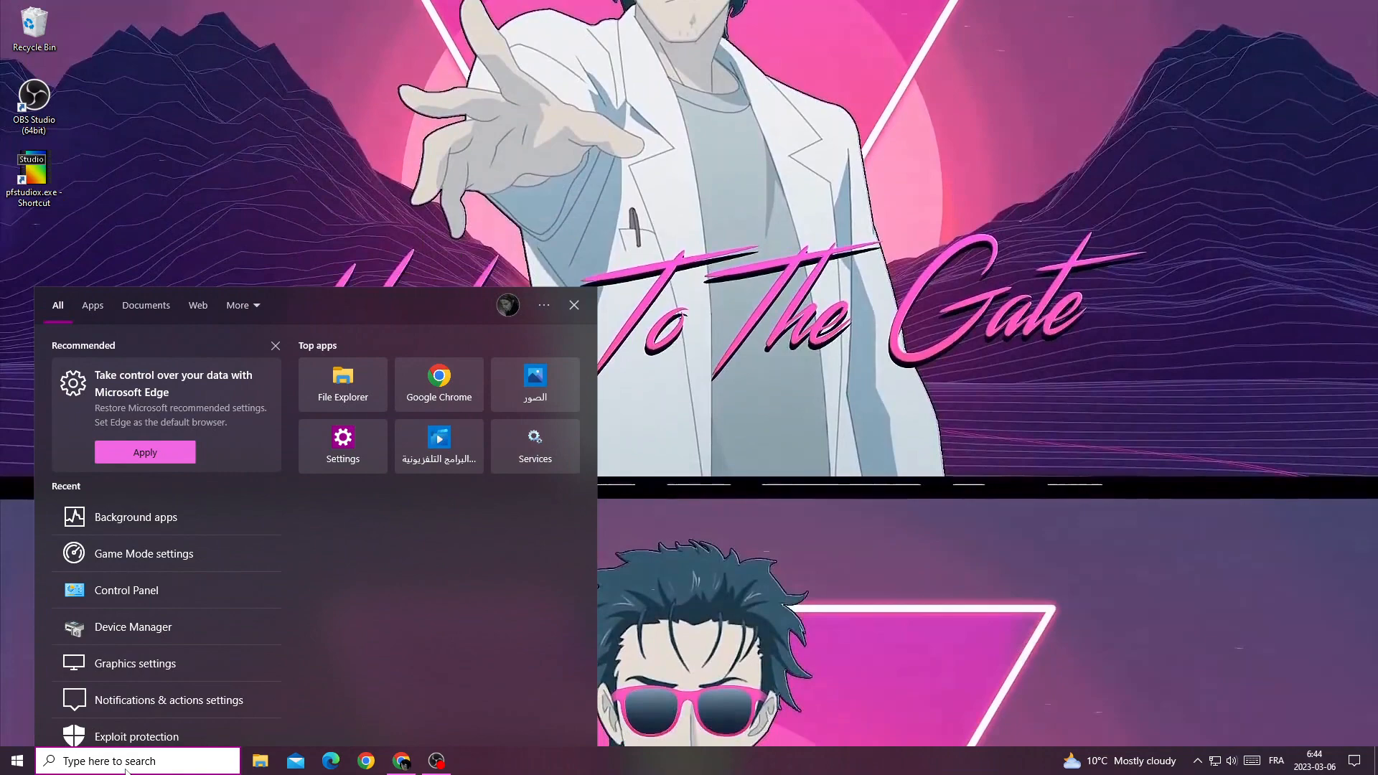
text(game mmode)
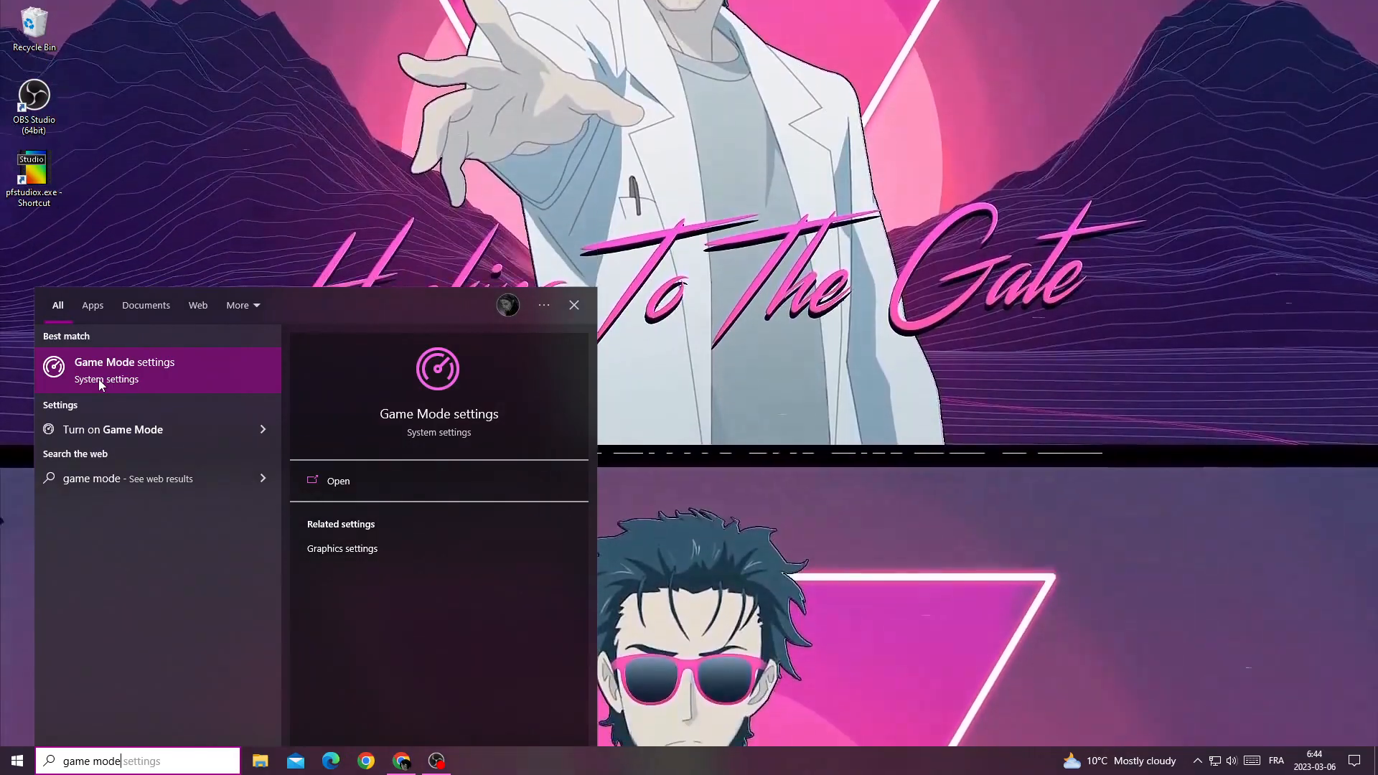
click(124, 363)
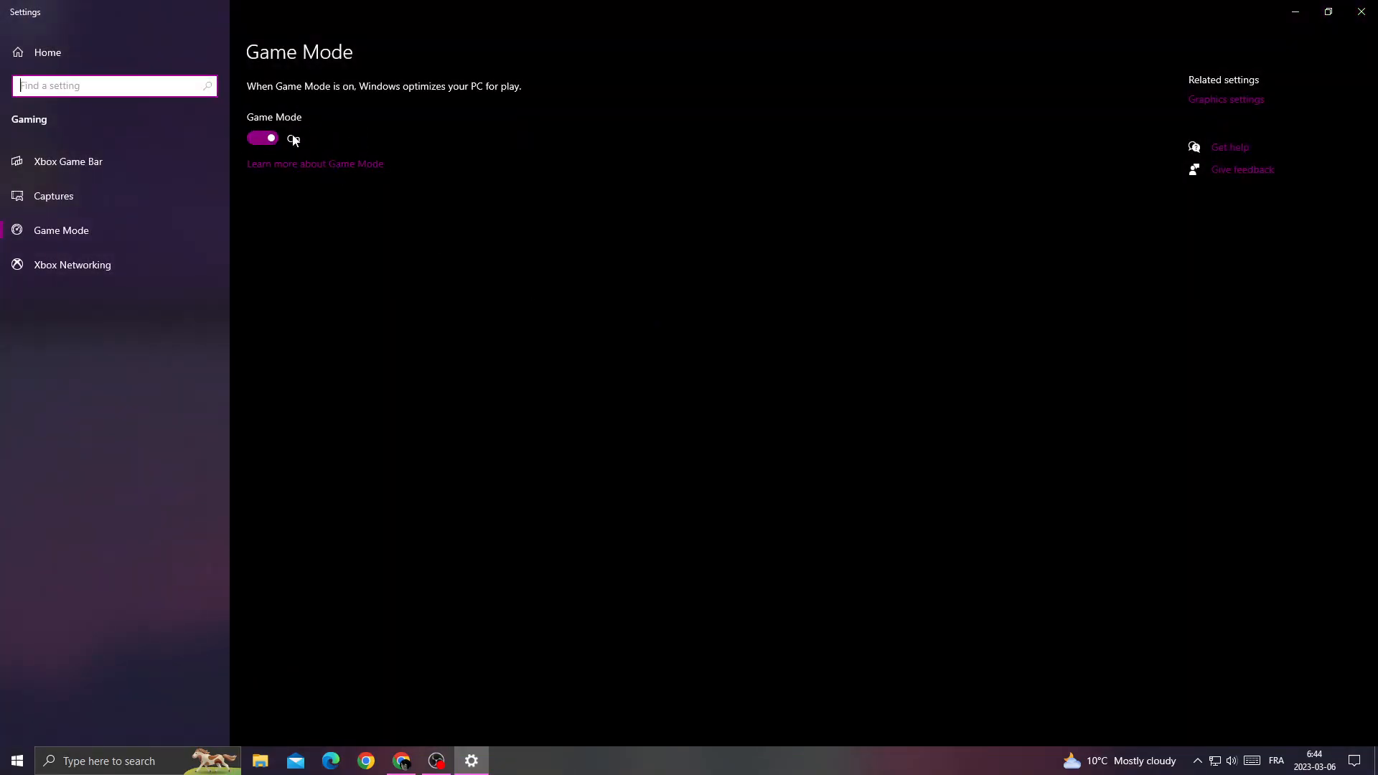
Turn off Xbox Game Bar and enable hardware-accelerated GPU scheduling in Graphics settings.
click(68, 162)
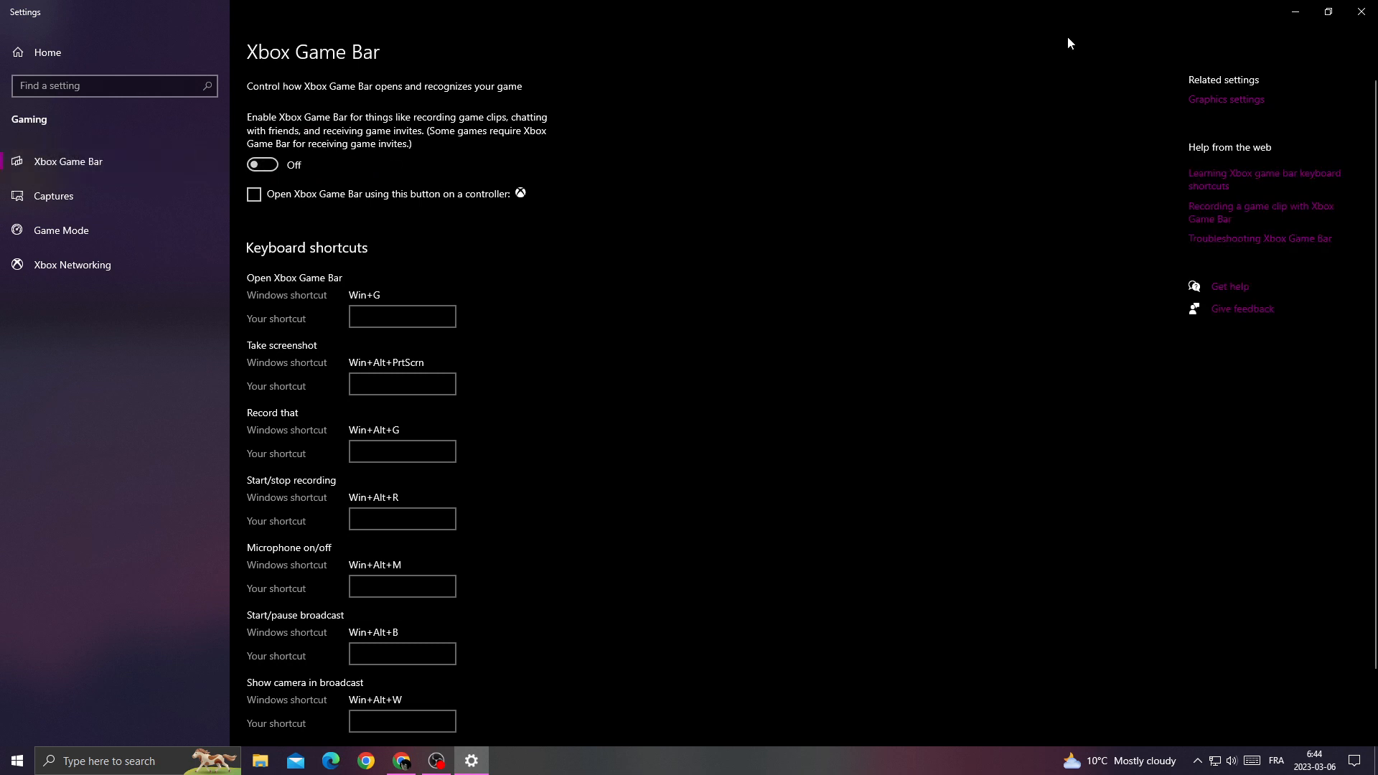
click(1226, 99)
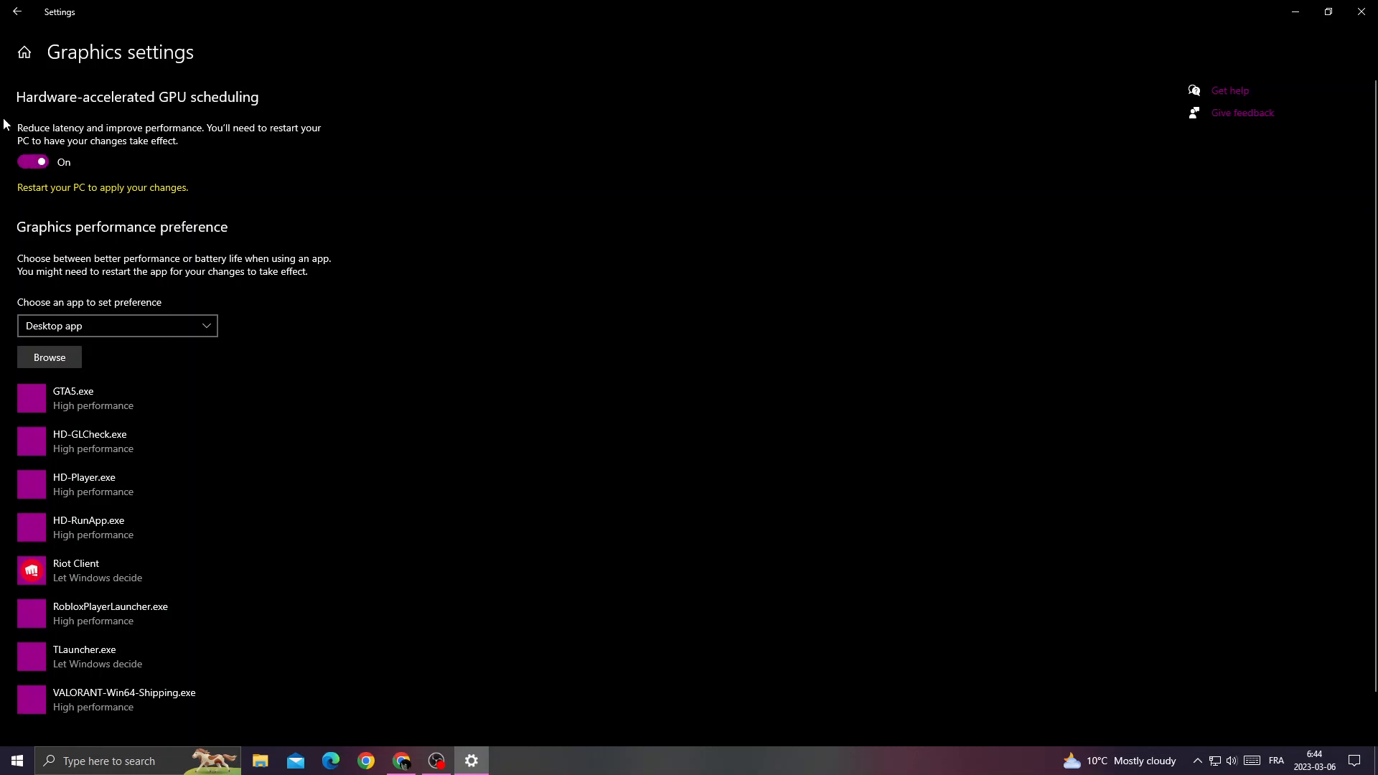
mouse_move(1133, 7)
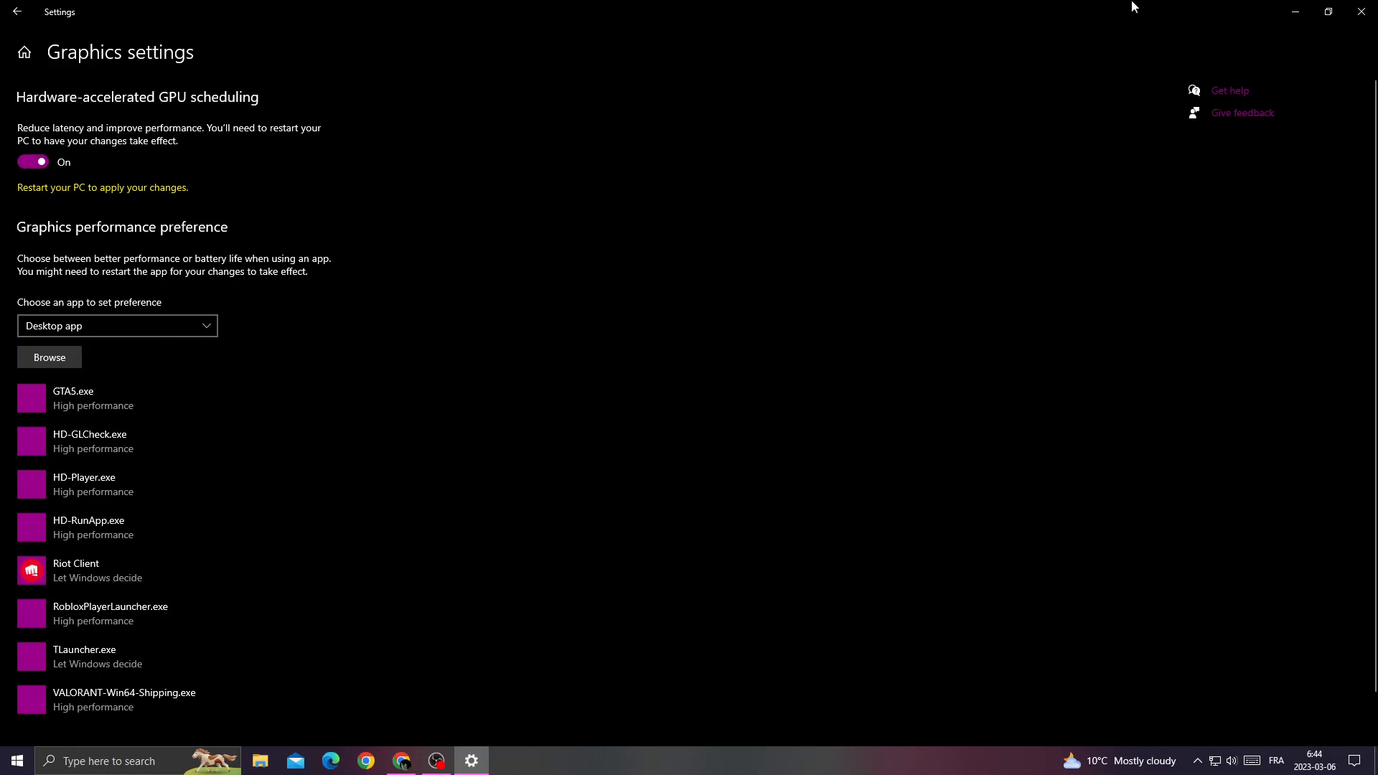
Close the Graphics settings window and show the hidden tray icons.
click(11, 760)
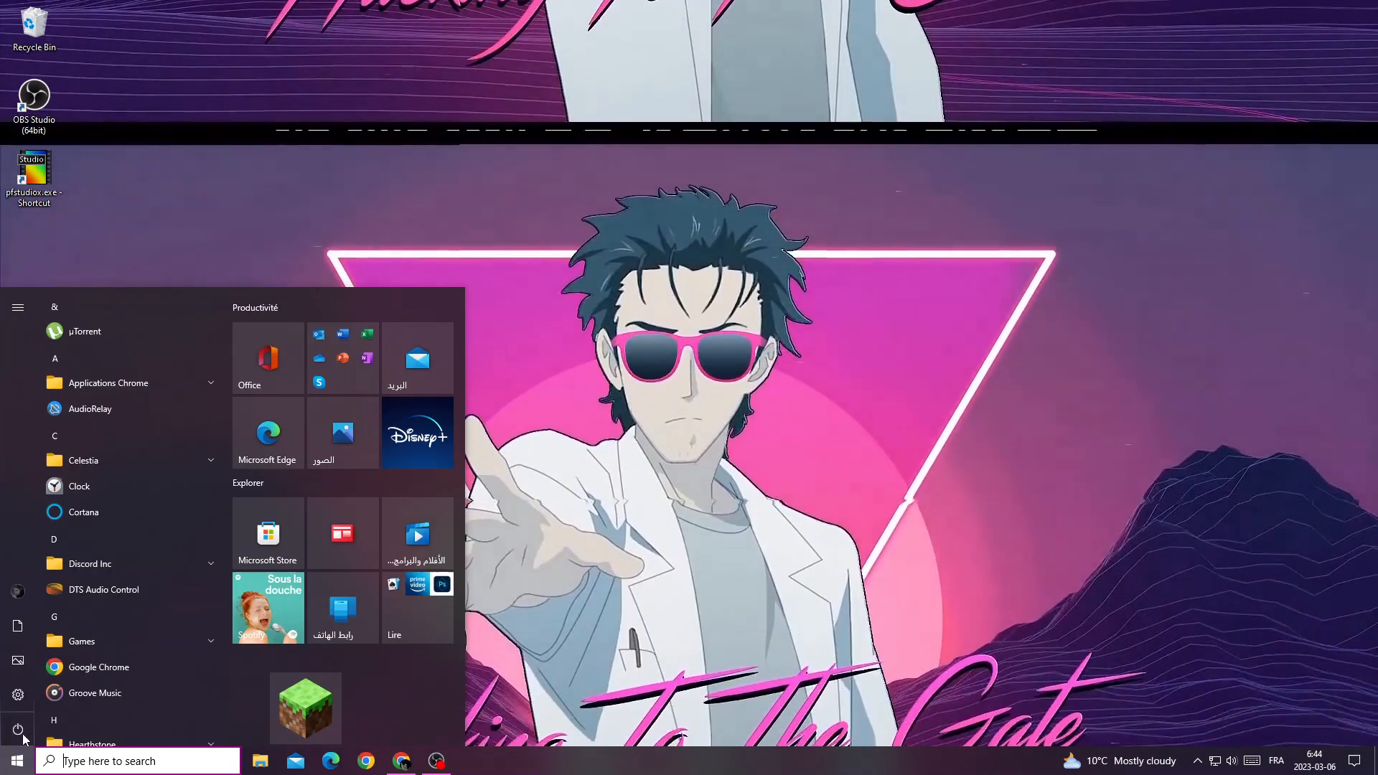
click(17, 728)
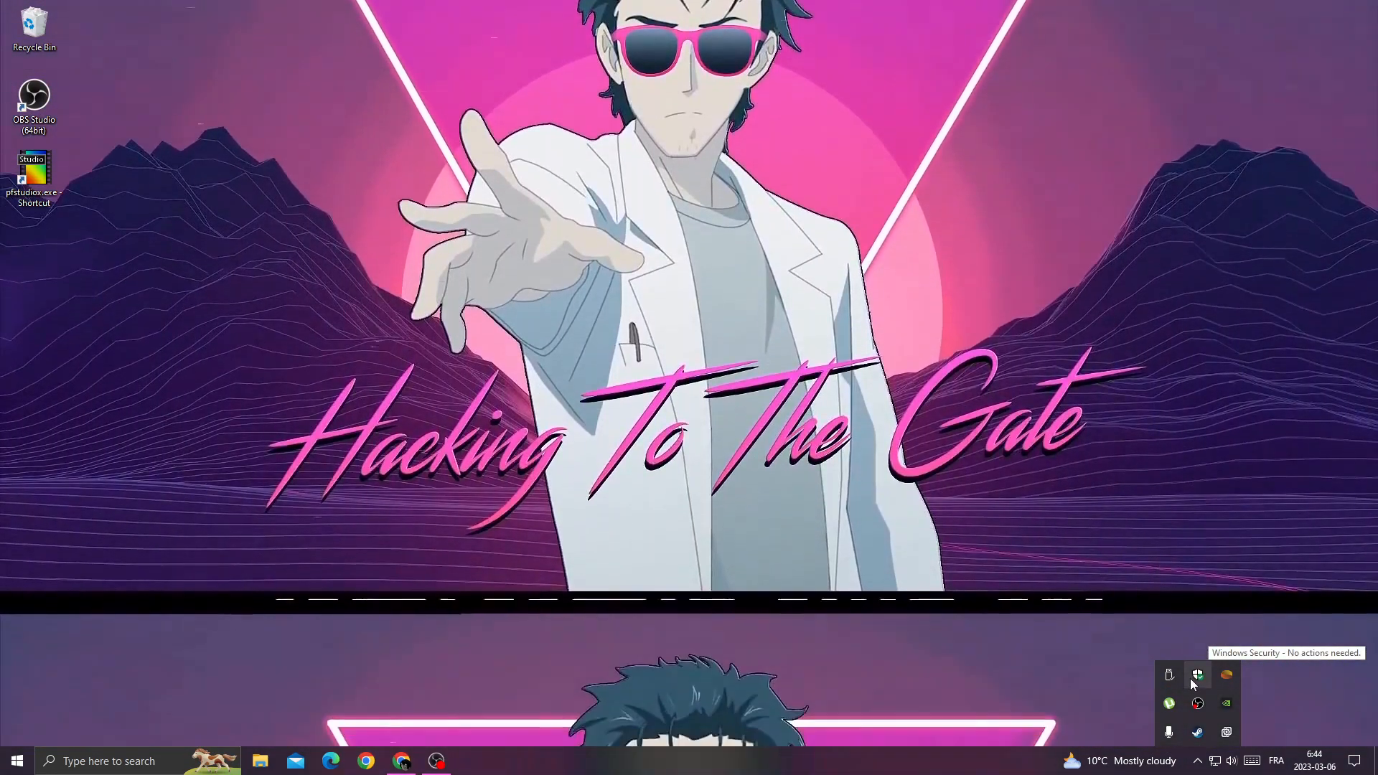
In Virus & threat protection settings, turn real-time protection off and back on, then close Windows Security.
click(1197, 675)
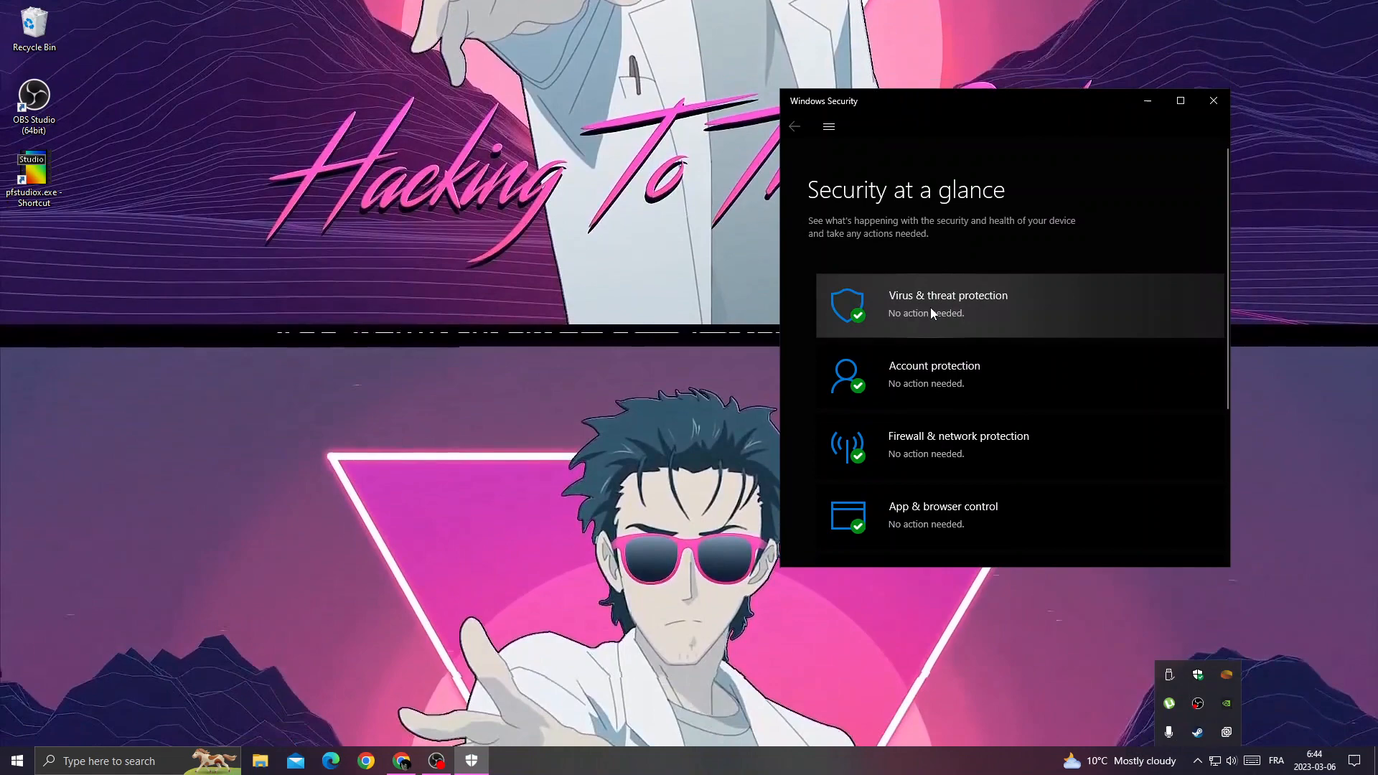
click(947, 305)
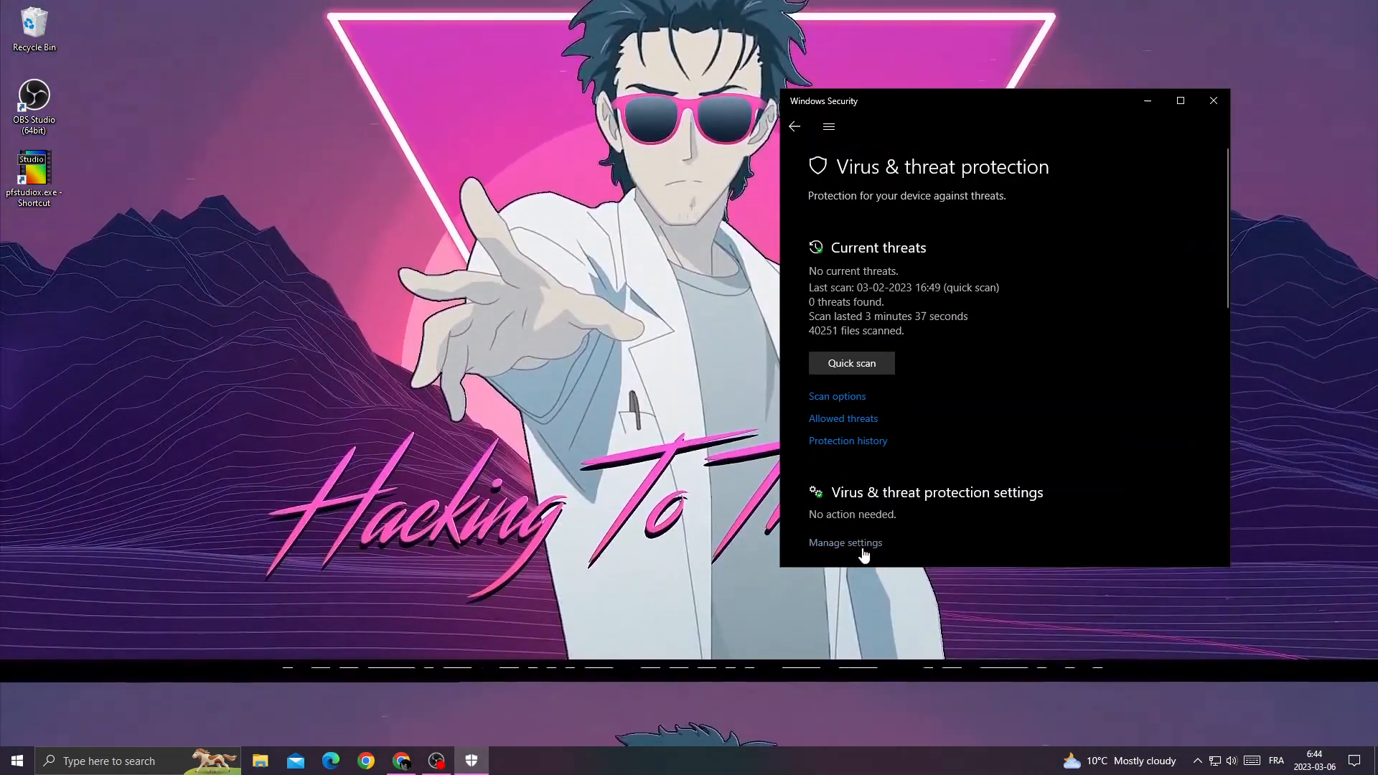
click(845, 542)
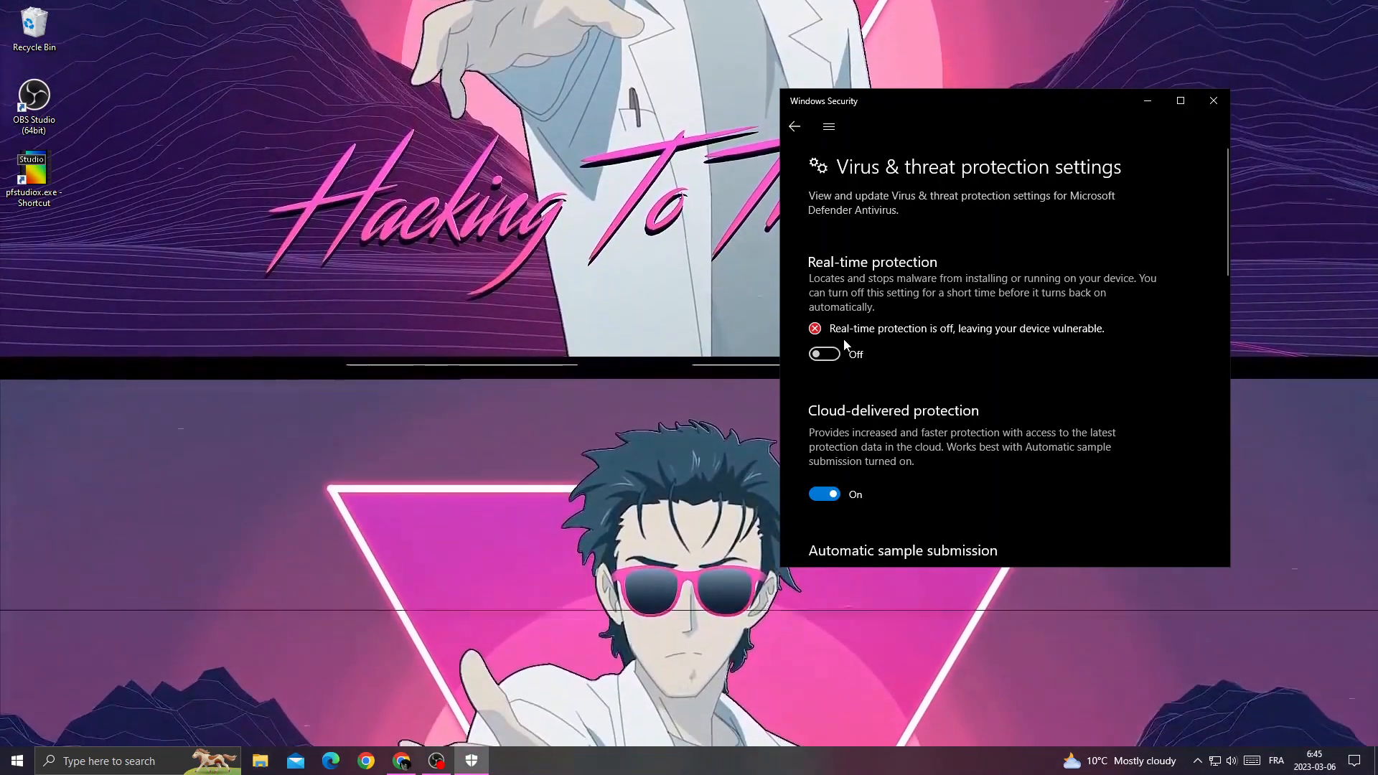
click(824, 353)
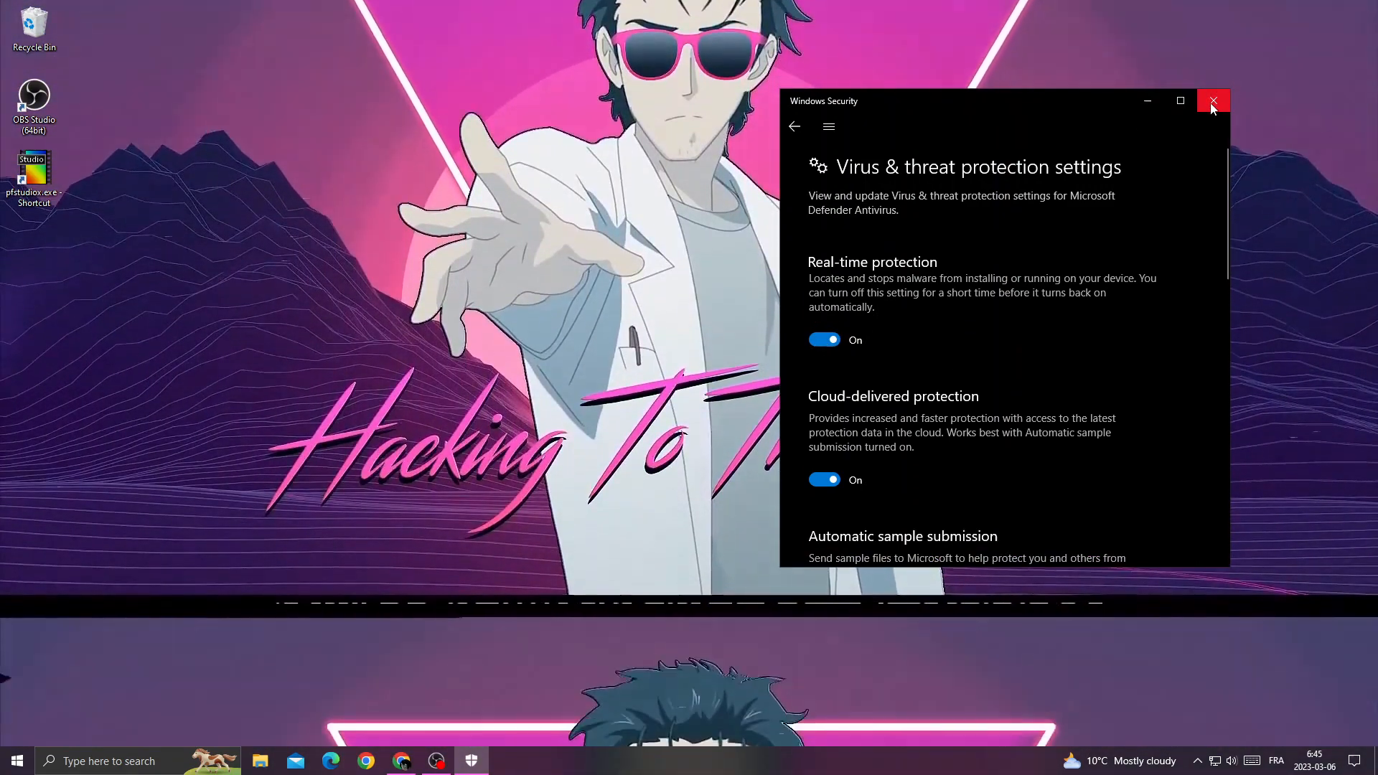
click(1213, 101)
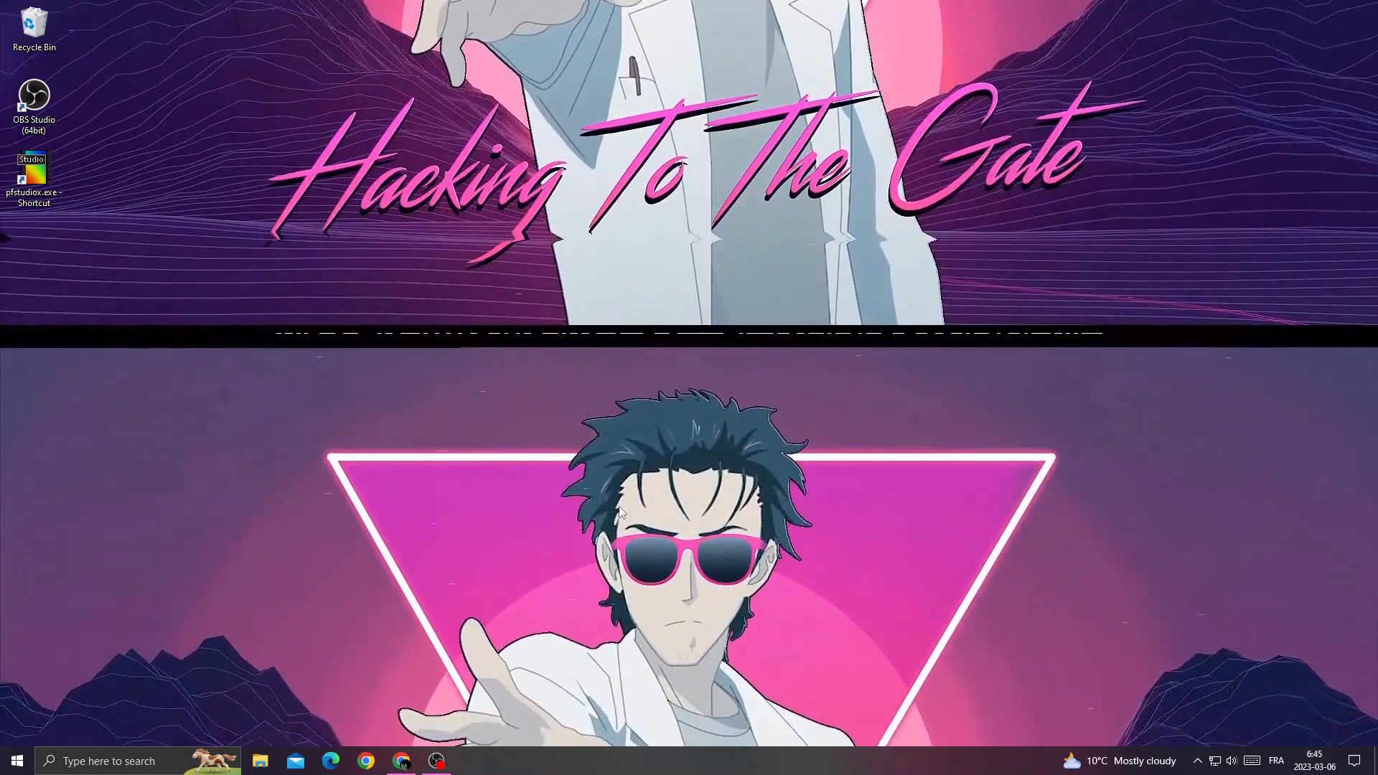